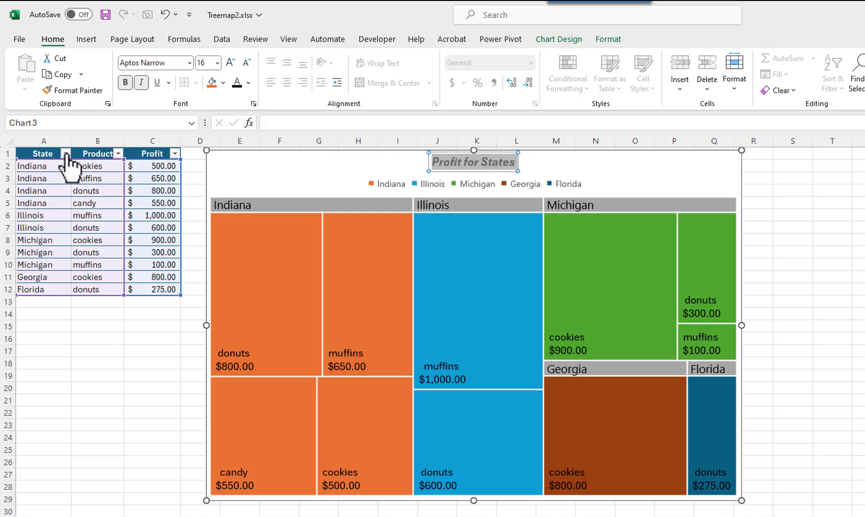
Filter the State column to Indiana, Illinois and Michigan, hiding Florida and Georgia.
left_click(63, 153)
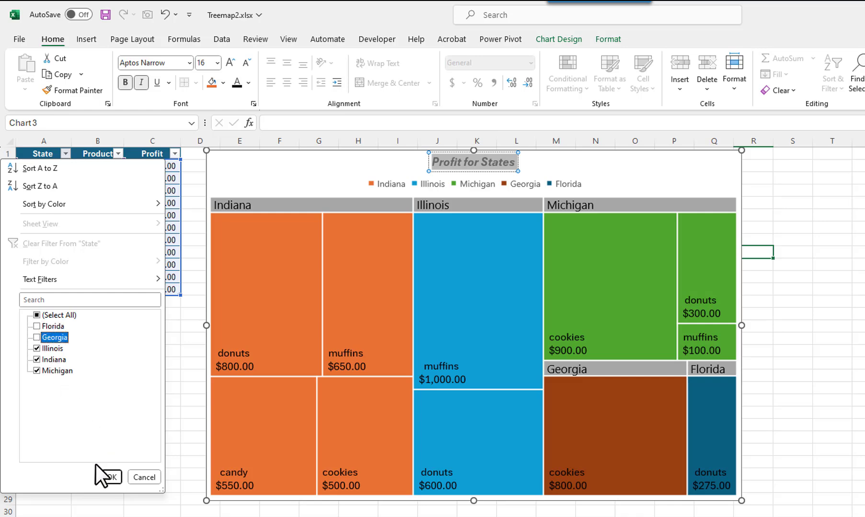
left_click(113, 476)
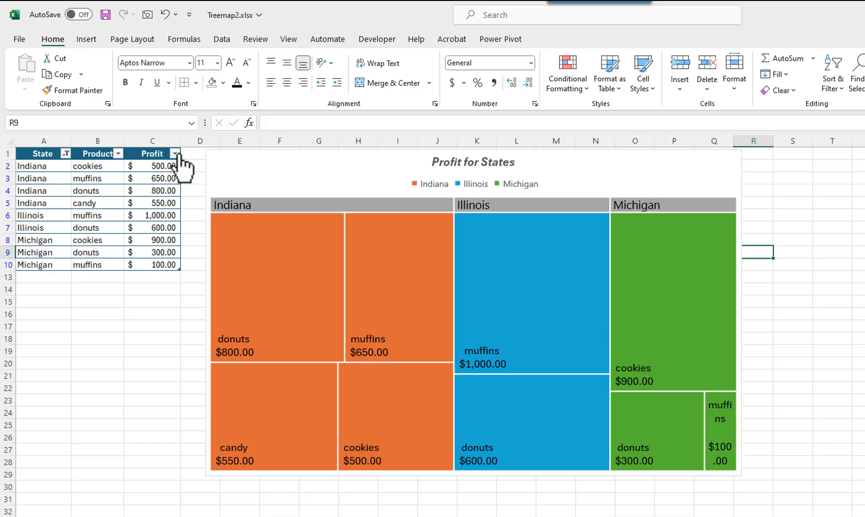
Apply a Profit number filter of Greater Than Or Equal To 300.
left_click(175, 154)
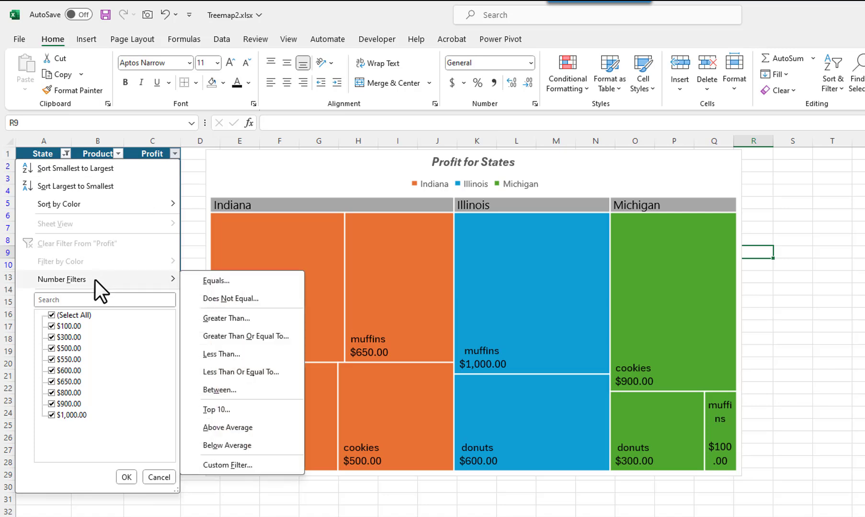
mouse_move(219, 326)
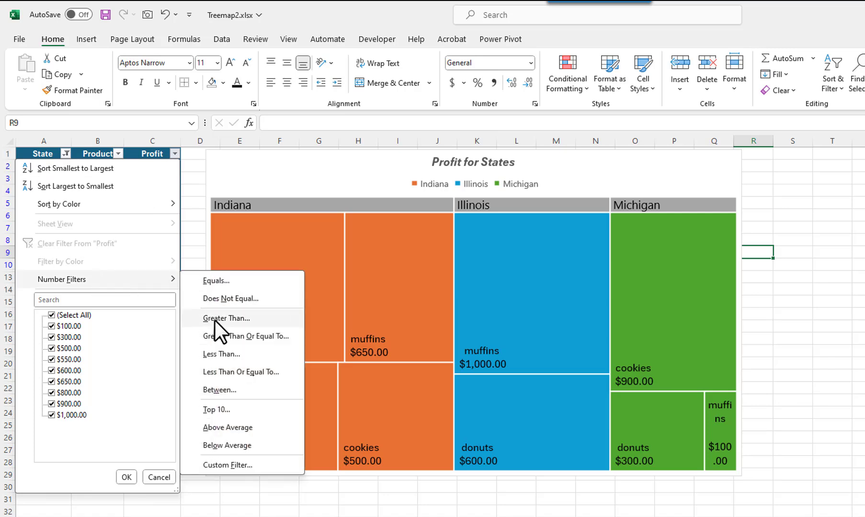
mouse_move(222, 344)
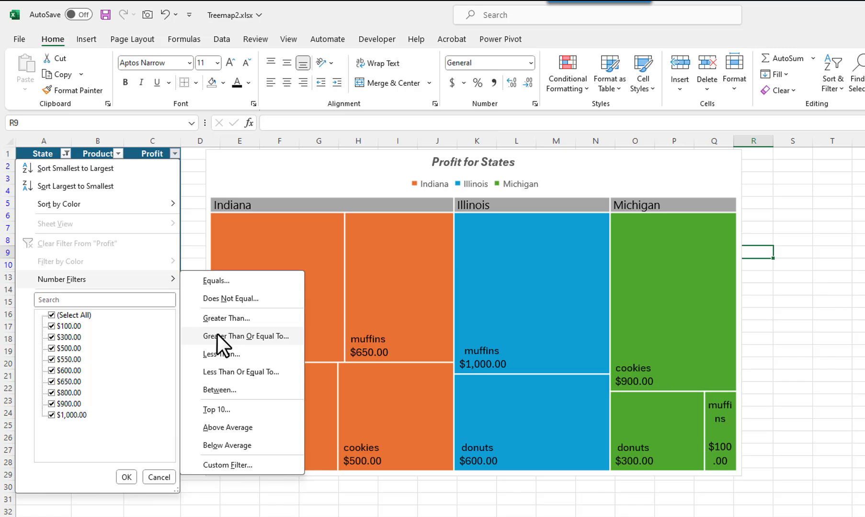
left_click(245, 336)
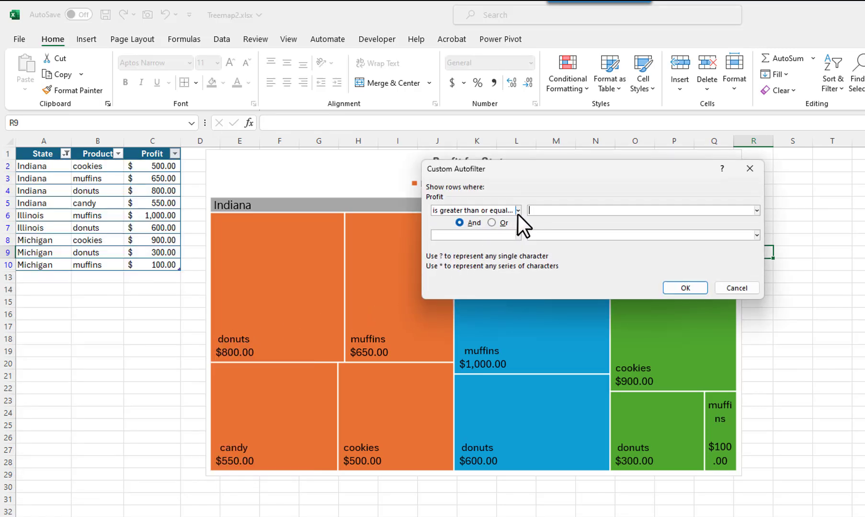
type("300")
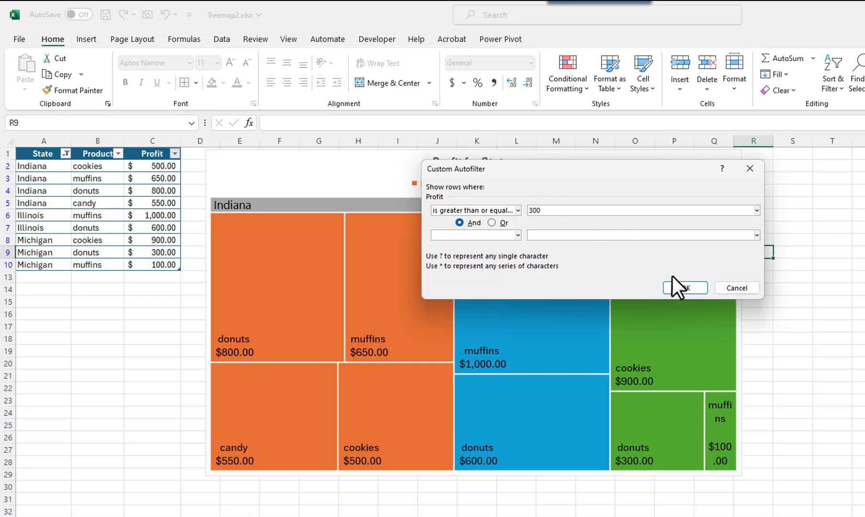
left_click(683, 287)
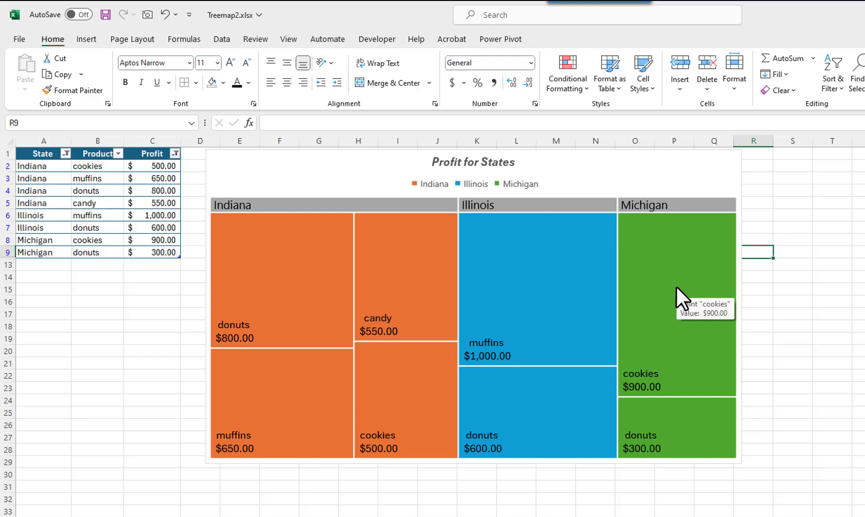
mouse_move(656, 275)
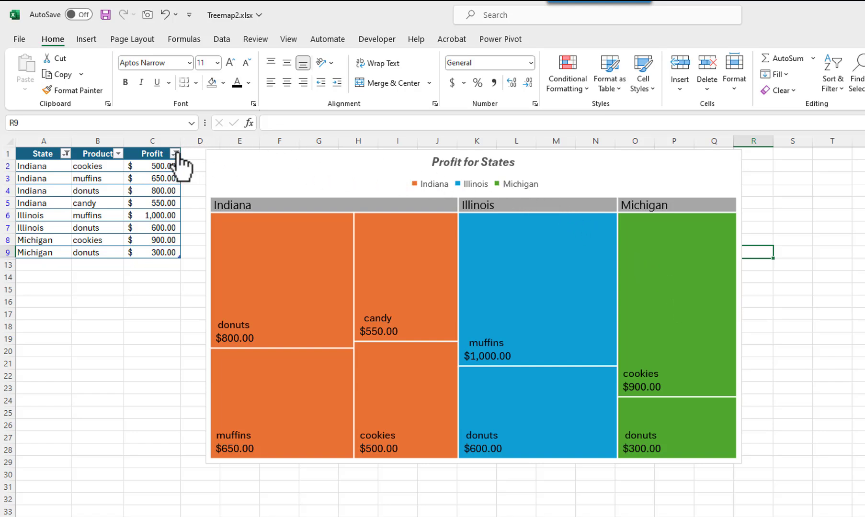
Clear the Profit and State filters so all twelve rows return.
left_click(175, 153)
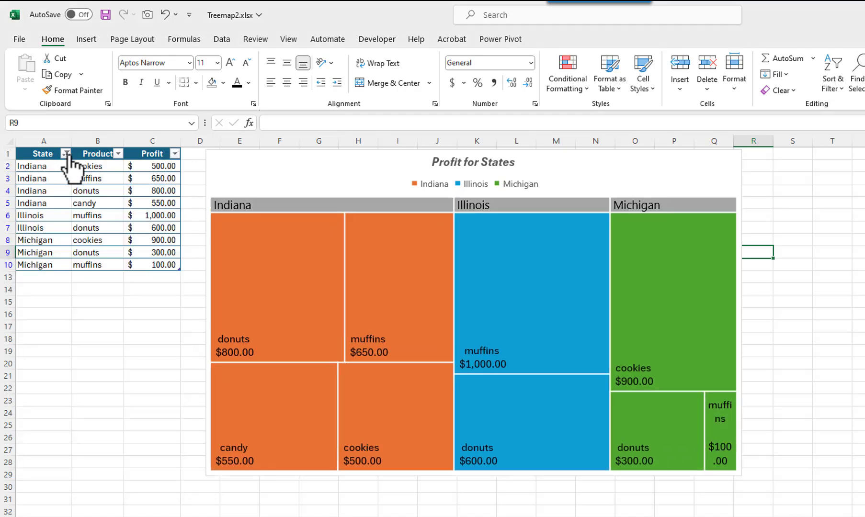
left_click(63, 154)
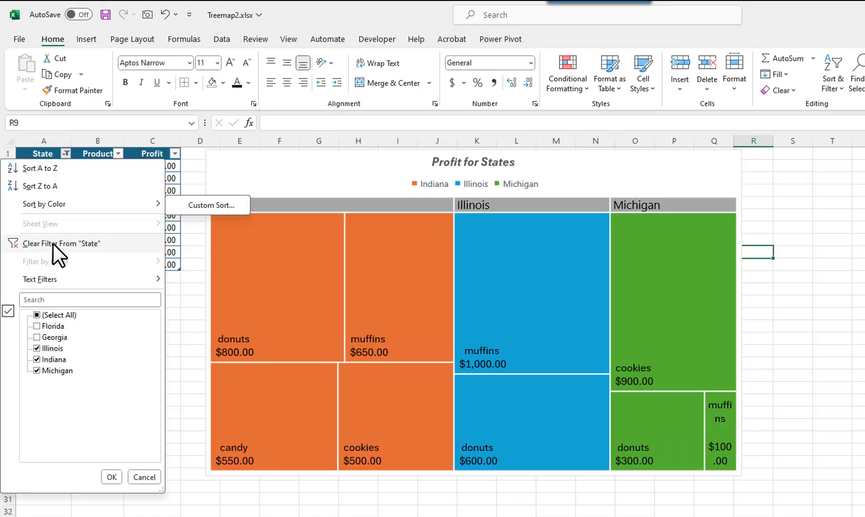
left_click(61, 243)
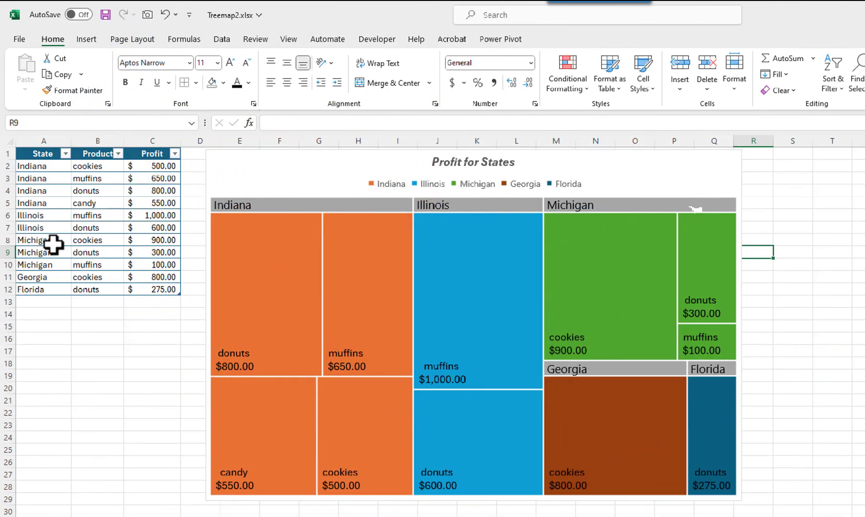
mouse_move(361, 195)
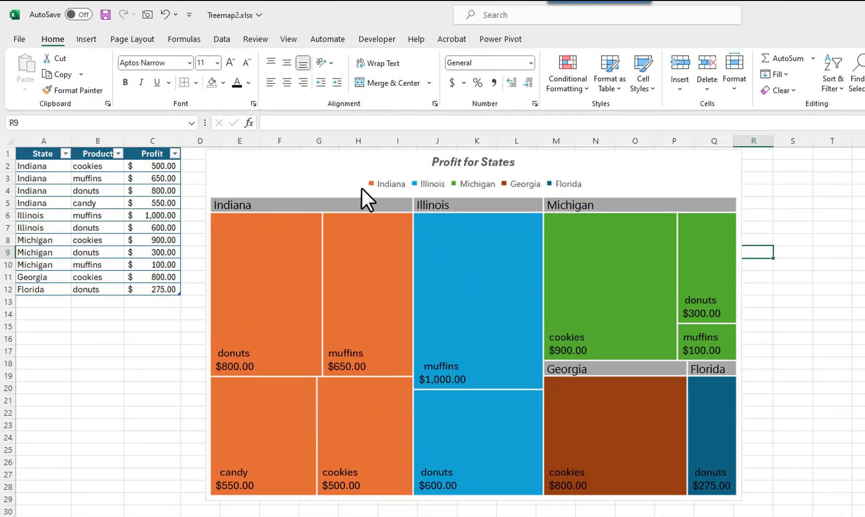
Fill the Indiana treemap branch with dark blue via Shape Fill.
left_click(385, 184)
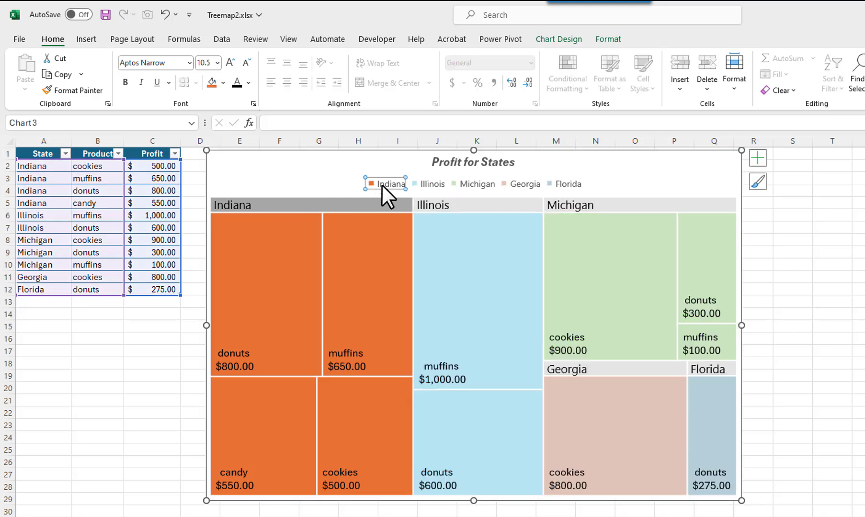
left_click(609, 40)
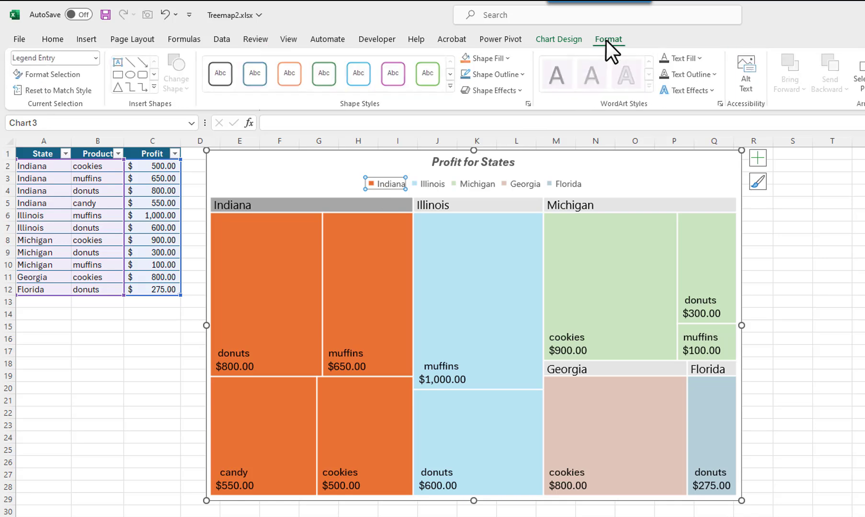
left_click(488, 57)
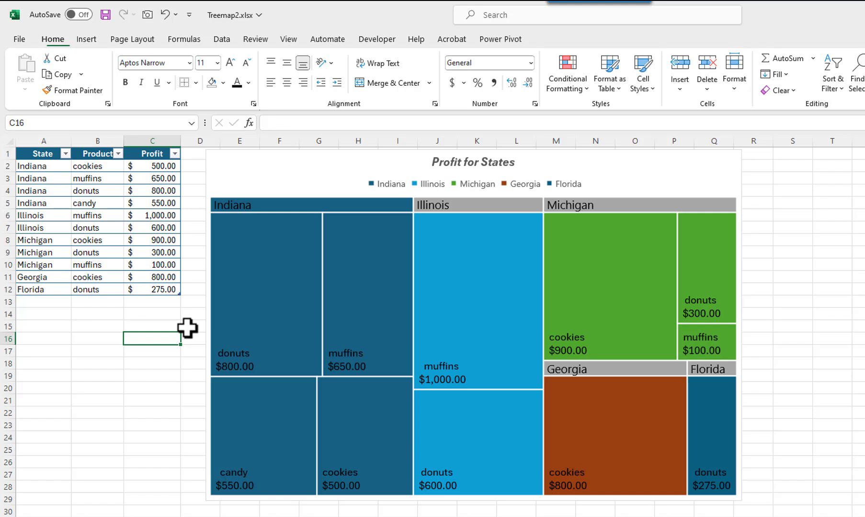
Give the Indiana branch a light blue tissue texture fill.
left_click(259, 314)
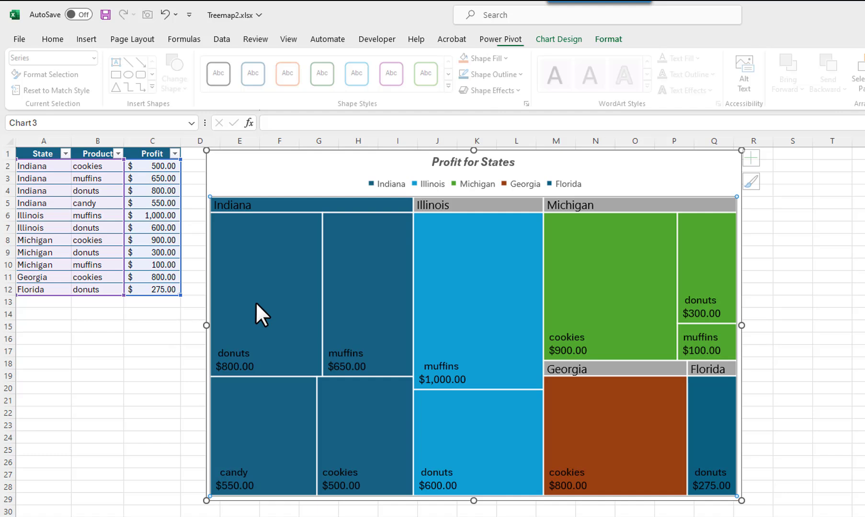
left_click(607, 38)
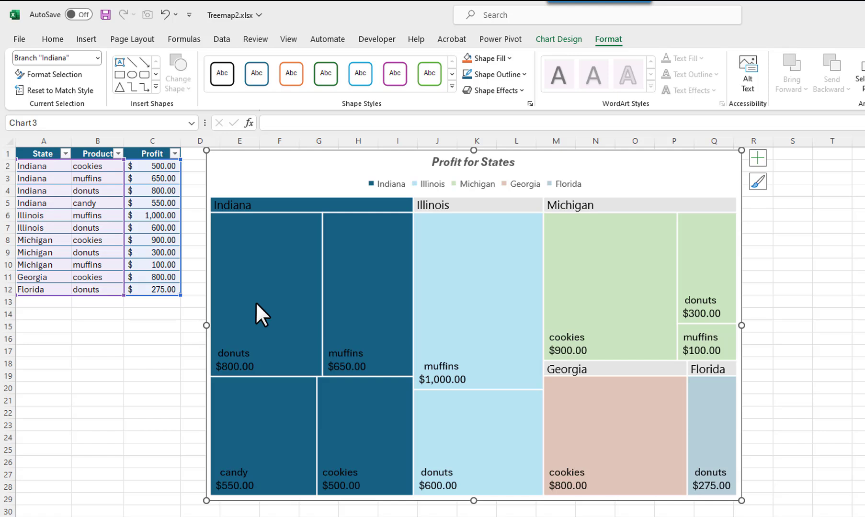
mouse_move(388, 211)
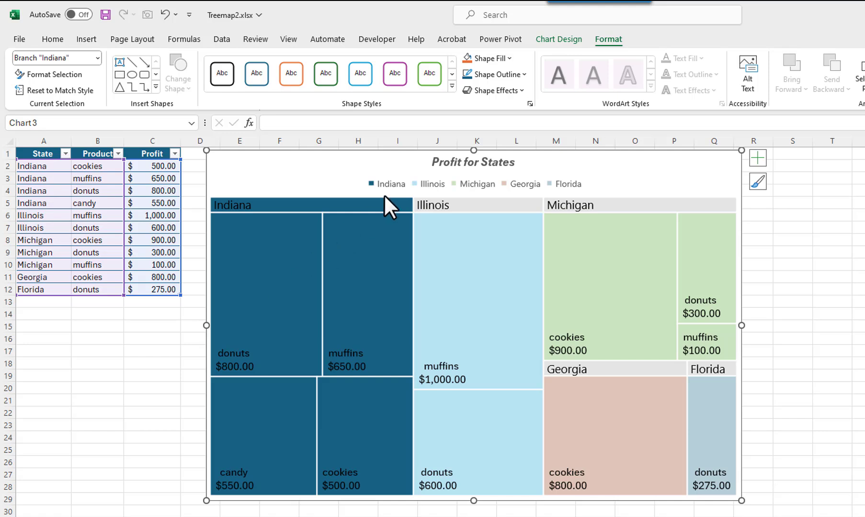
left_click(490, 57)
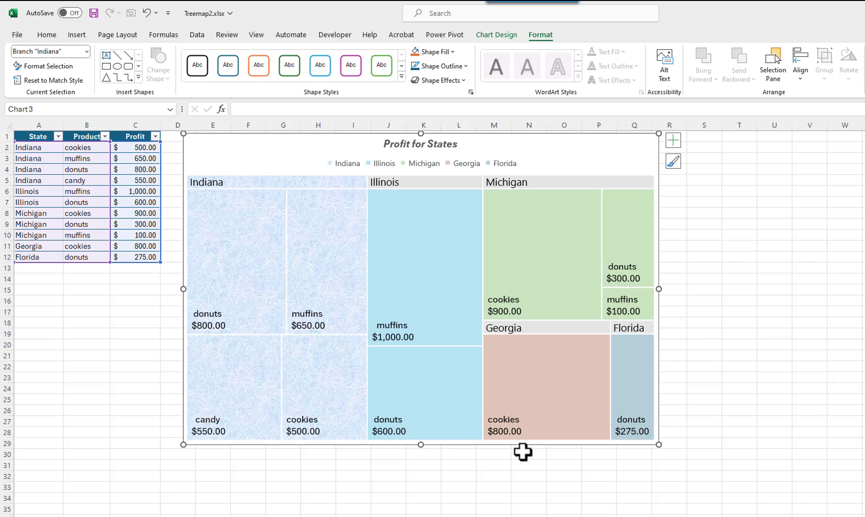
mouse_move(229, 267)
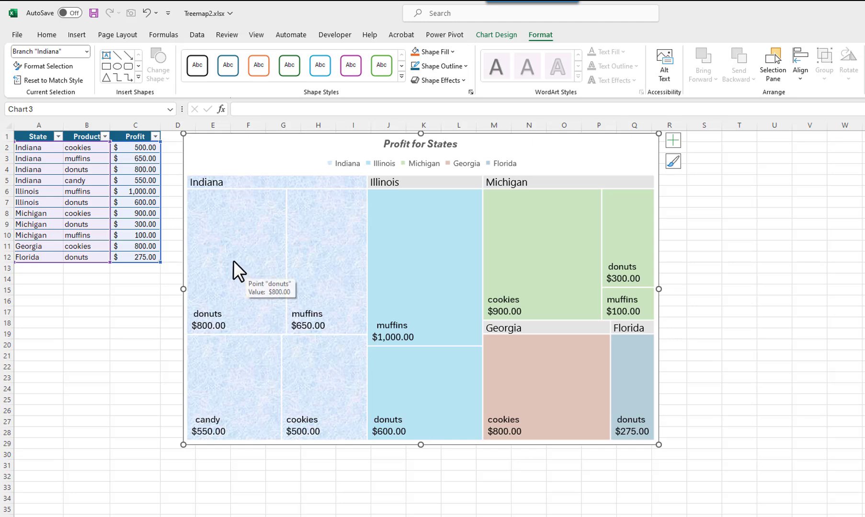
Fill Indiana's donuts tile with the papyrus texture.
left_click(231, 259)
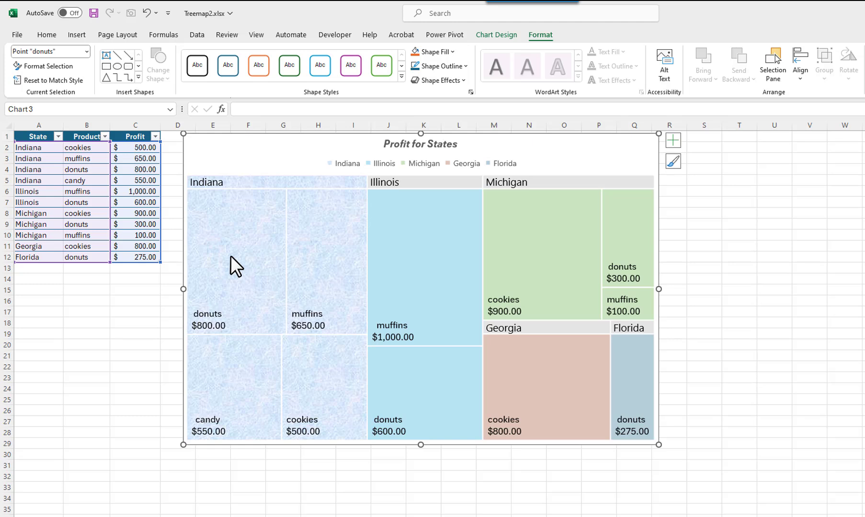
mouse_move(386, 103)
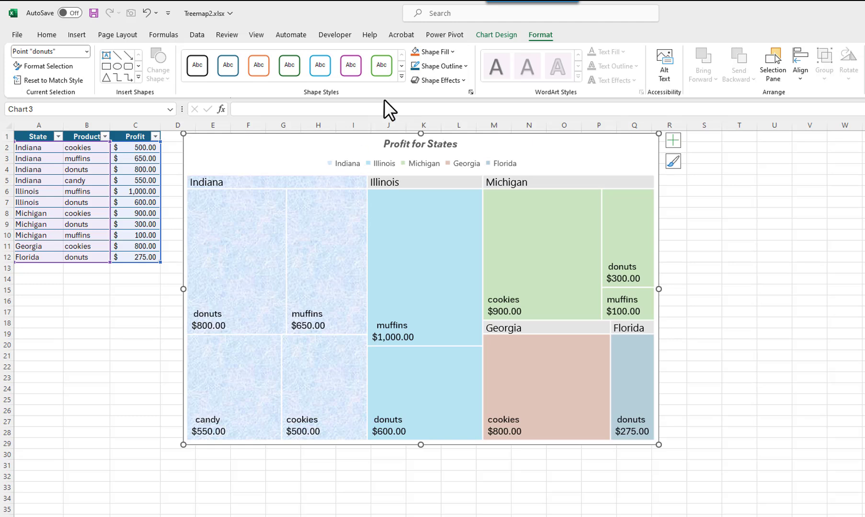
left_click(435, 52)
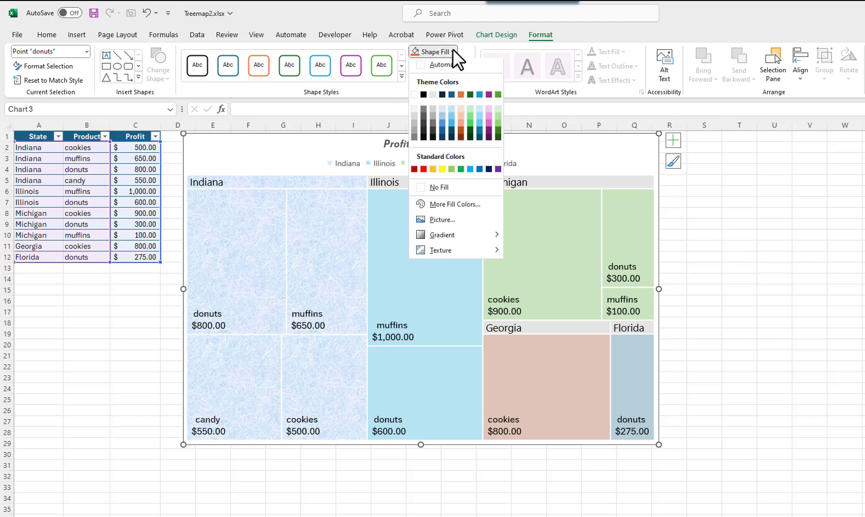
left_click(443, 95)
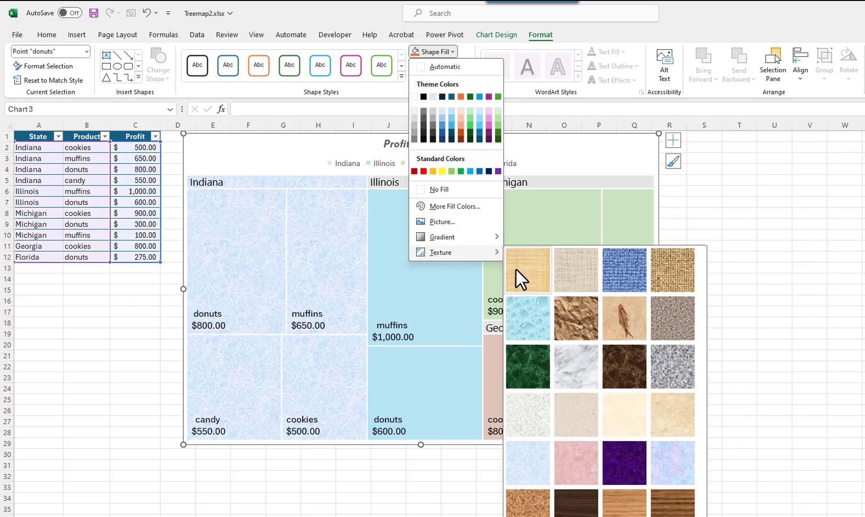
left_click(526, 270)
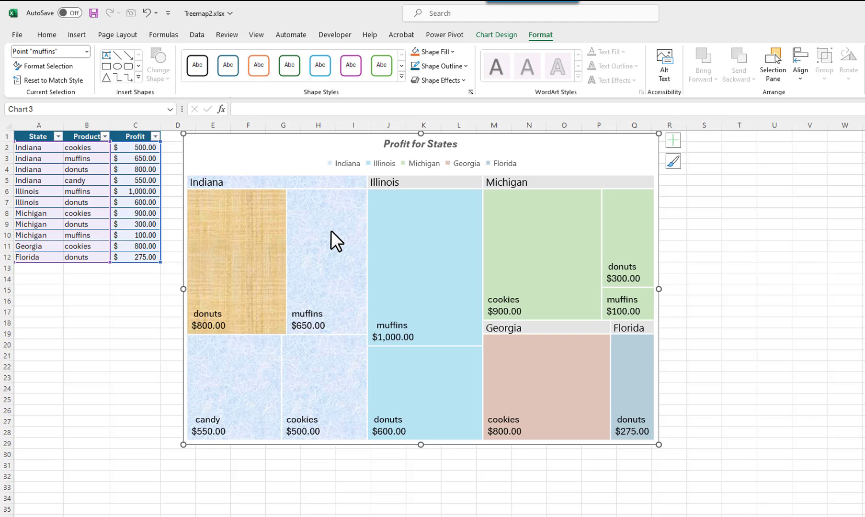
mouse_move(375, 165)
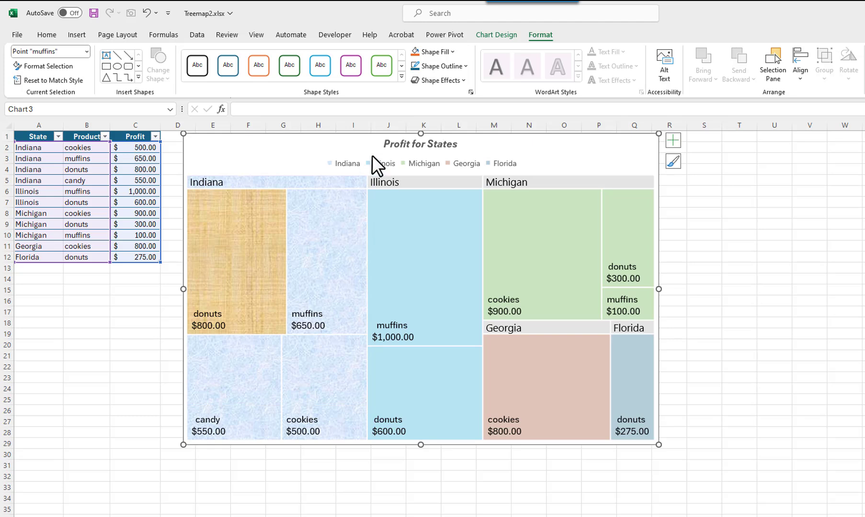
Fill Indiana's muffins tile with the canvas texture.
left_click(449, 52)
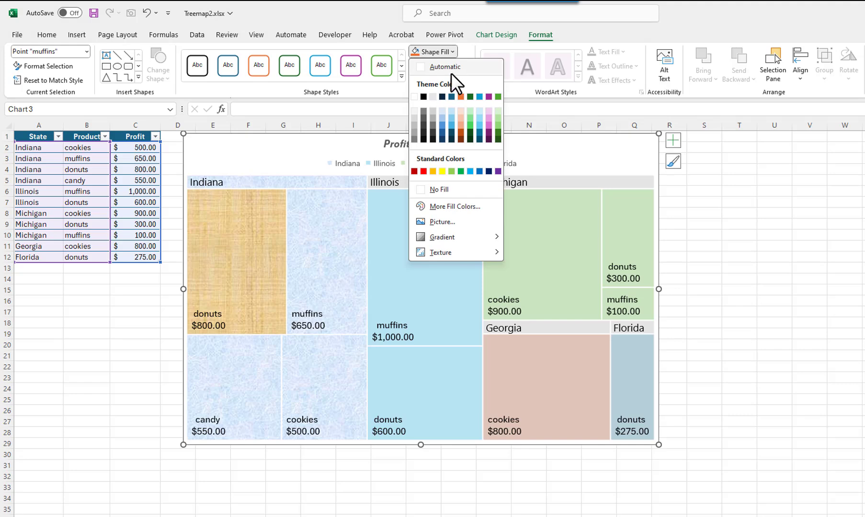
left_click(440, 252)
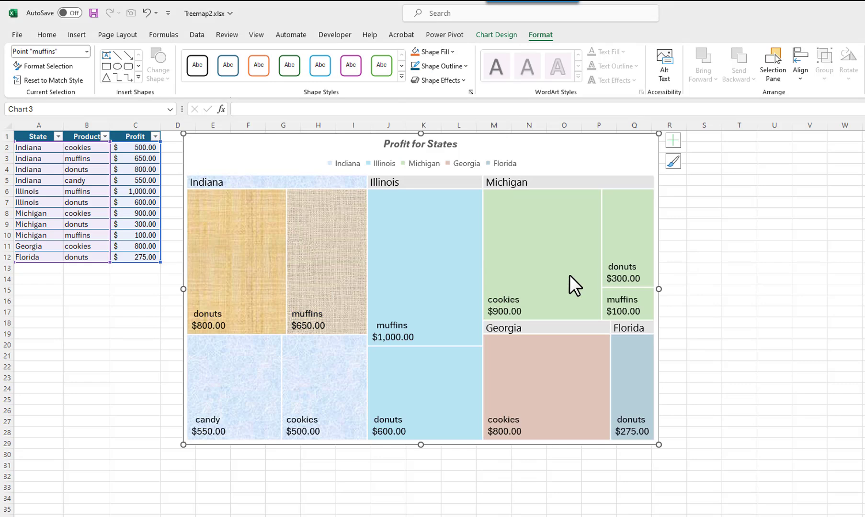
mouse_move(570, 283)
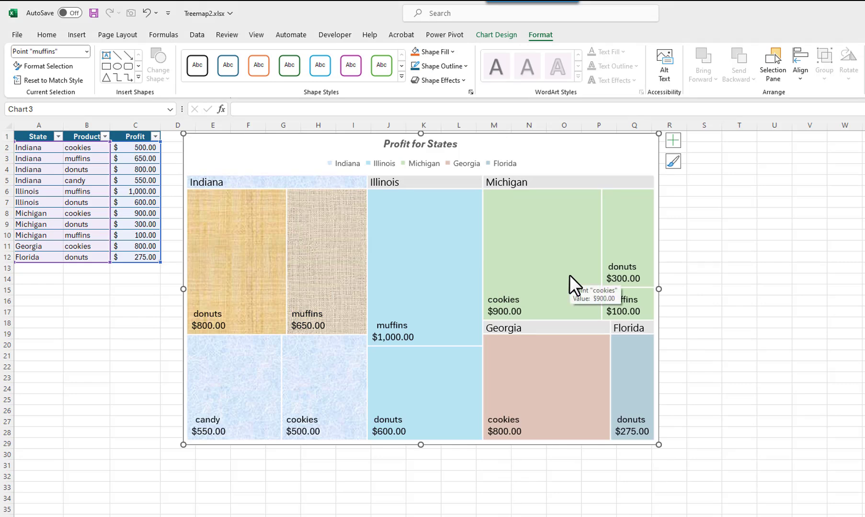
Select Georgia's cookies tile alone and bring up its Shape Fill choices.
left_click(703, 299)
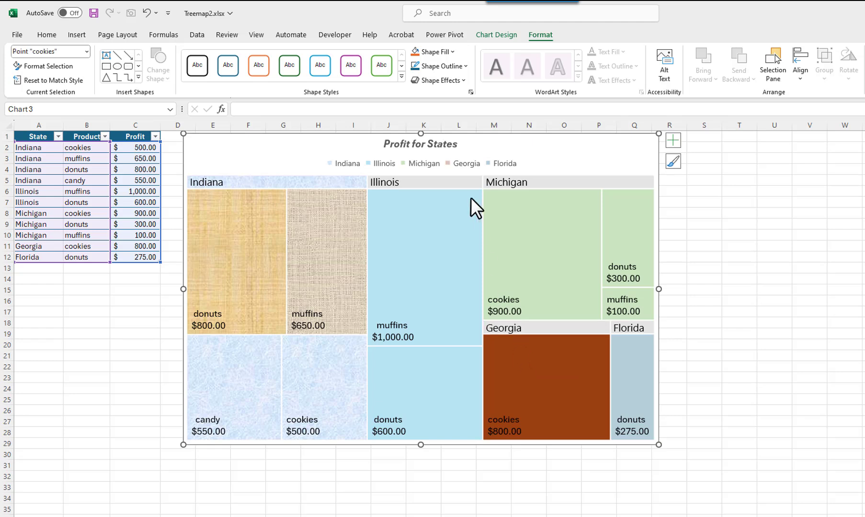
left_click(434, 51)
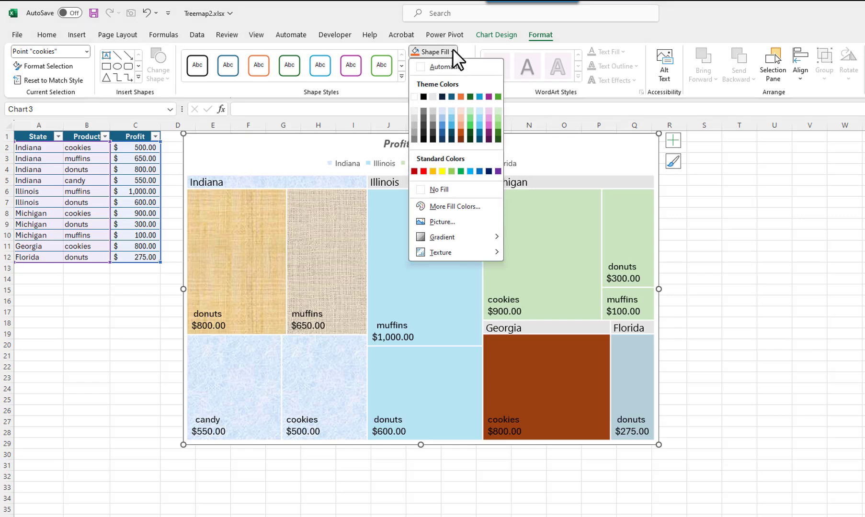
mouse_move(443, 229)
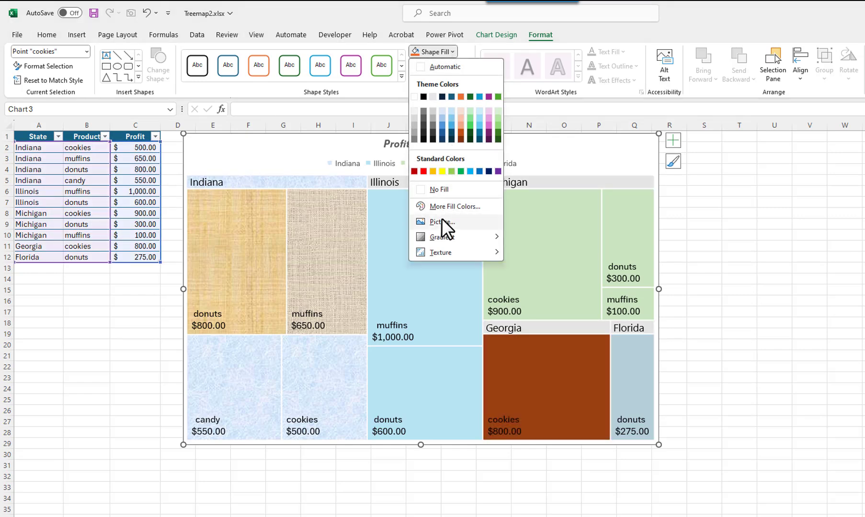
Fill the tile with an online picture found by searching 'Cookies', inserting the first result.
left_click(441, 221)
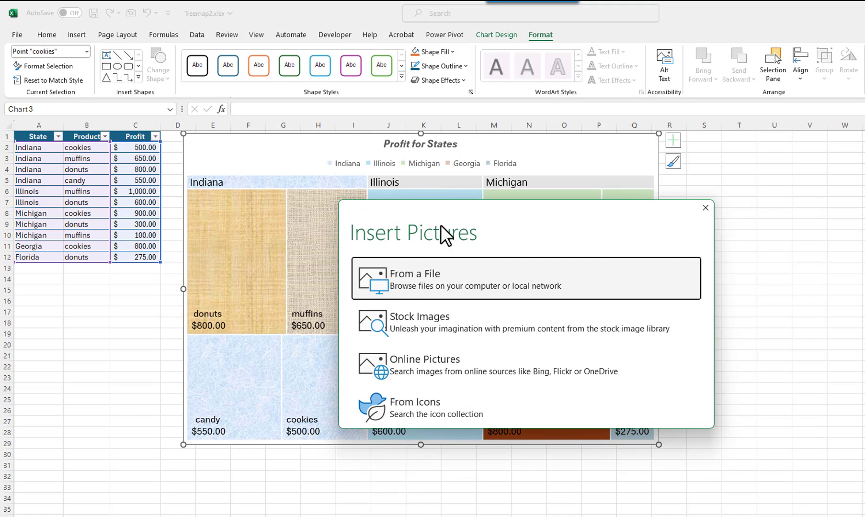
mouse_move(435, 374)
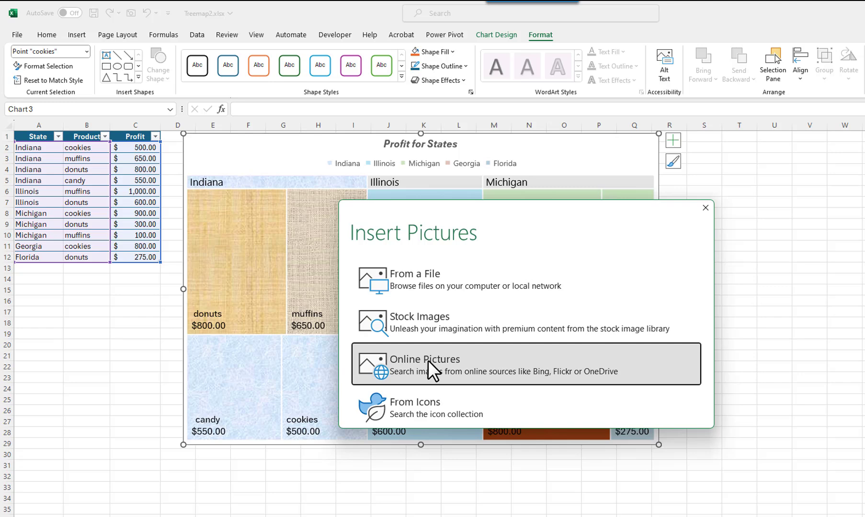
left_click(426, 364)
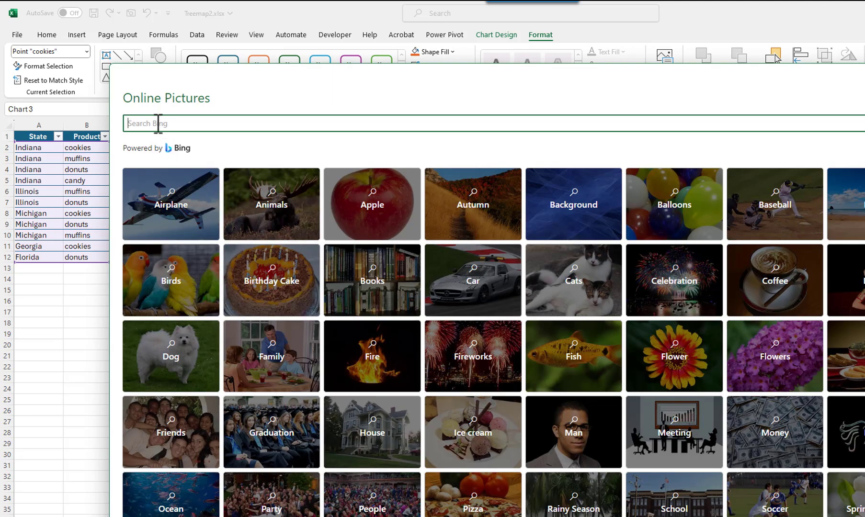
mouse_move(146, 165)
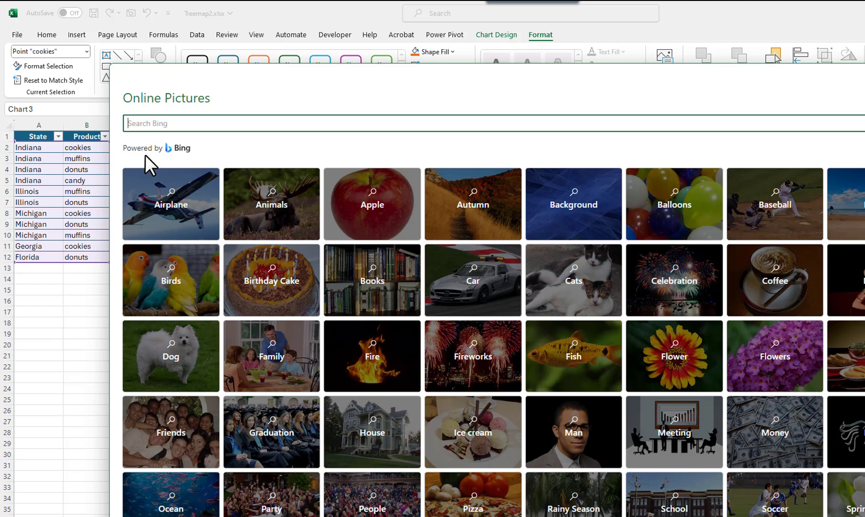
type("Cookies")
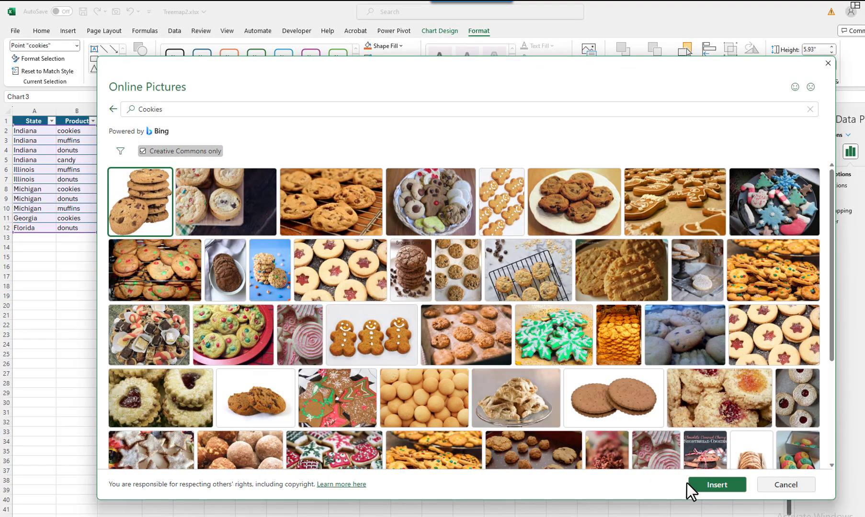
mouse_move(715, 500)
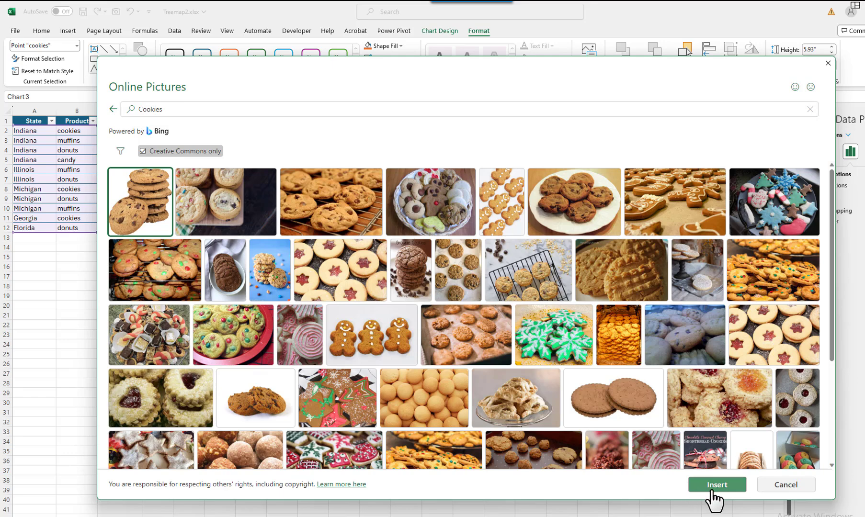
left_click(717, 485)
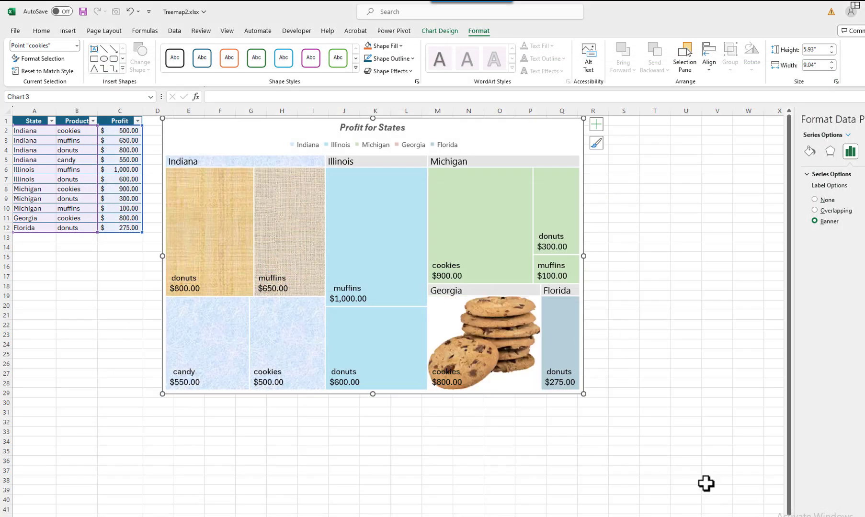
mouse_move(680, 465)
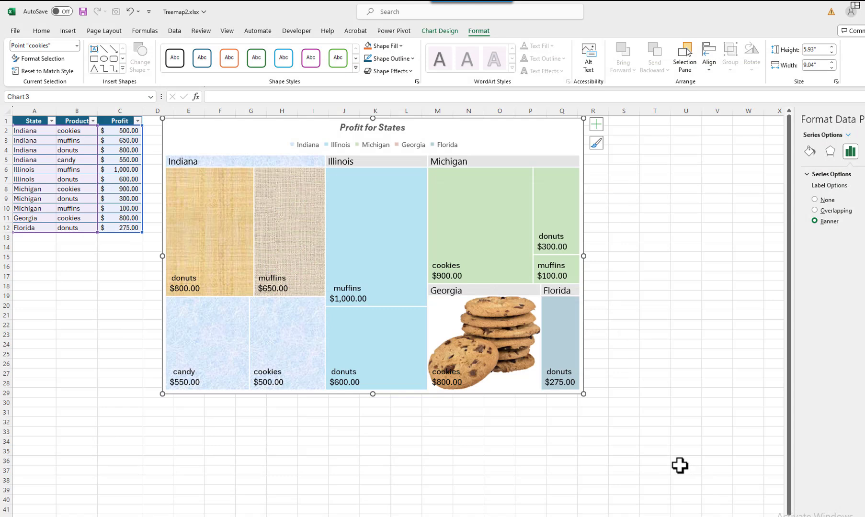
mouse_move(567, 351)
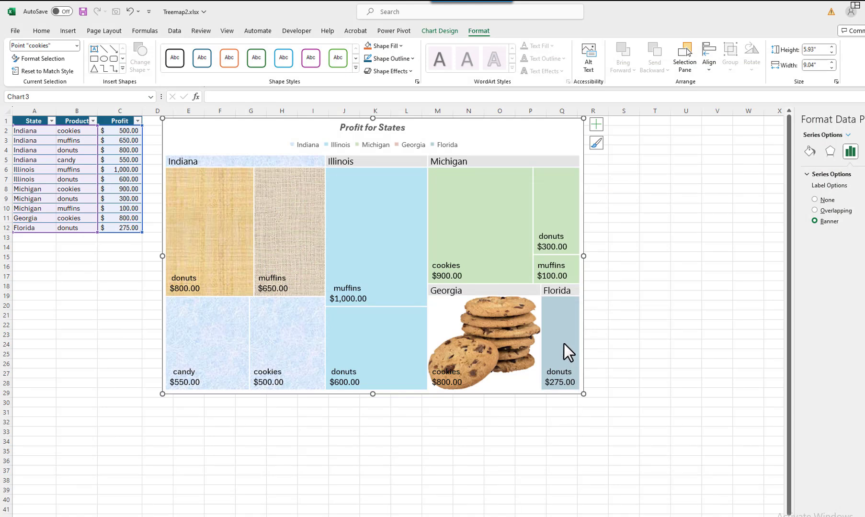
Give Florida's donuts tile a yellow fill and a green outline.
left_click(559, 342)
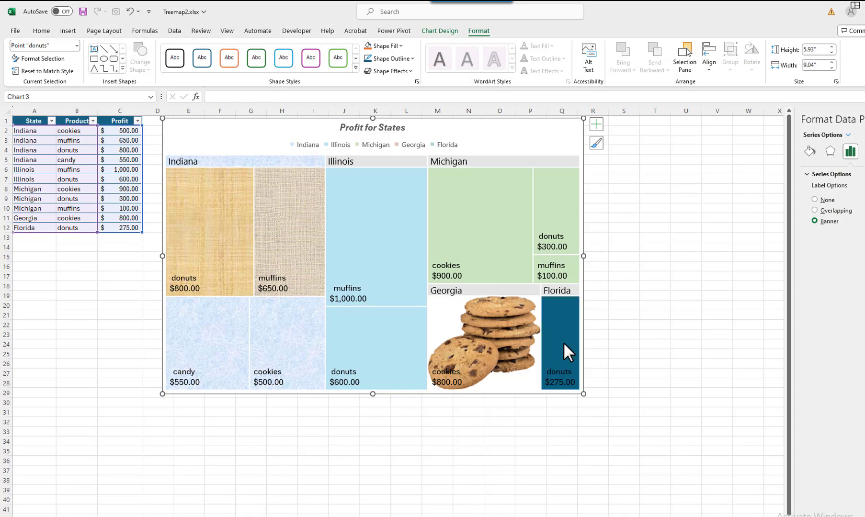
mouse_move(555, 344)
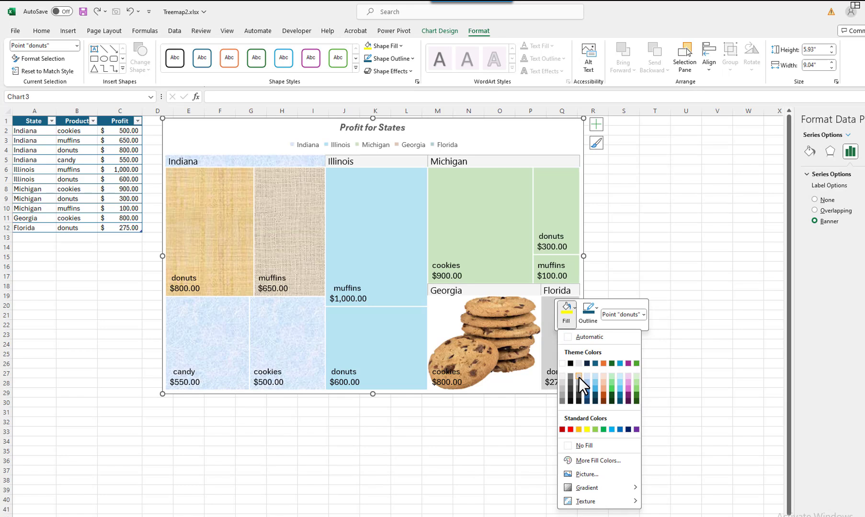
left_click(578, 378)
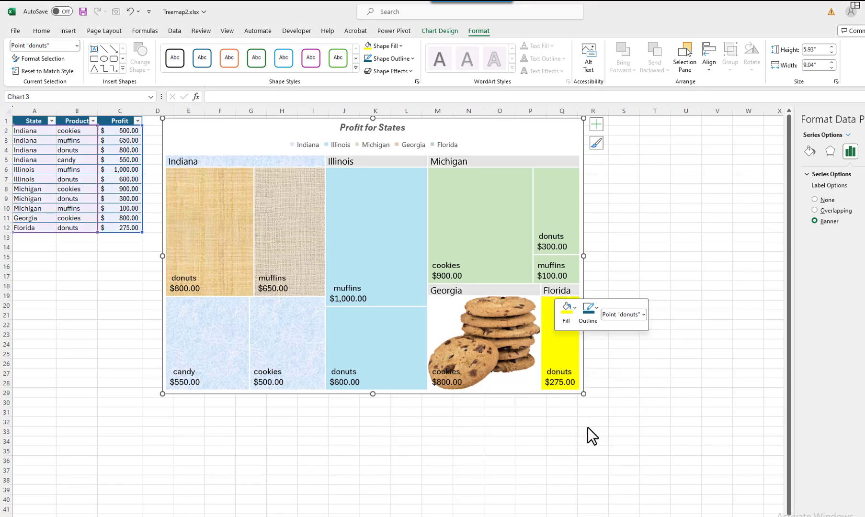
mouse_move(567, 357)
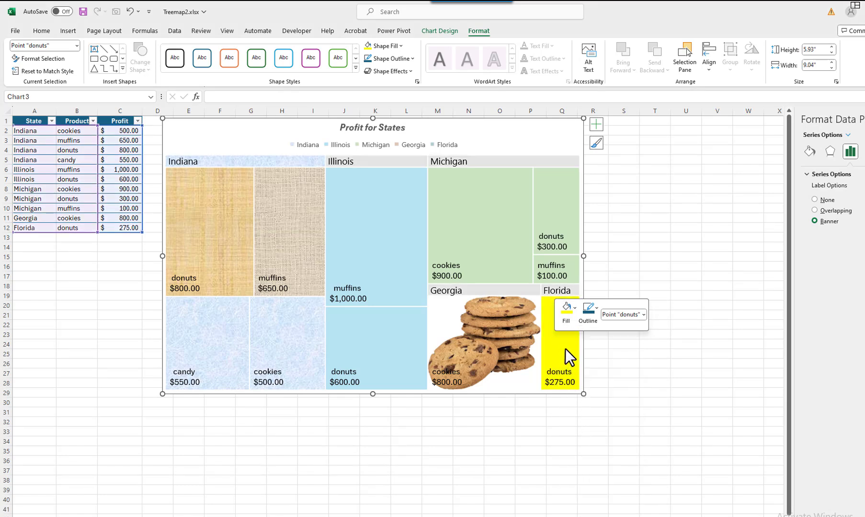
left_click(588, 309)
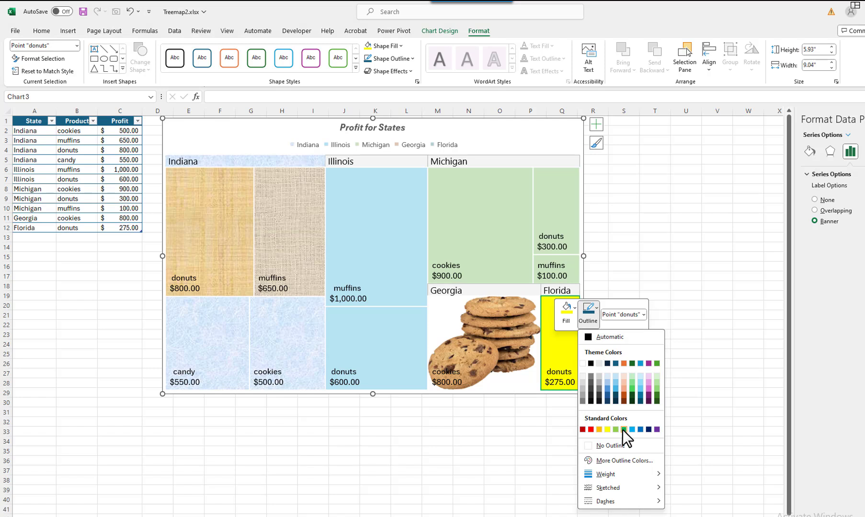
left_click(624, 429)
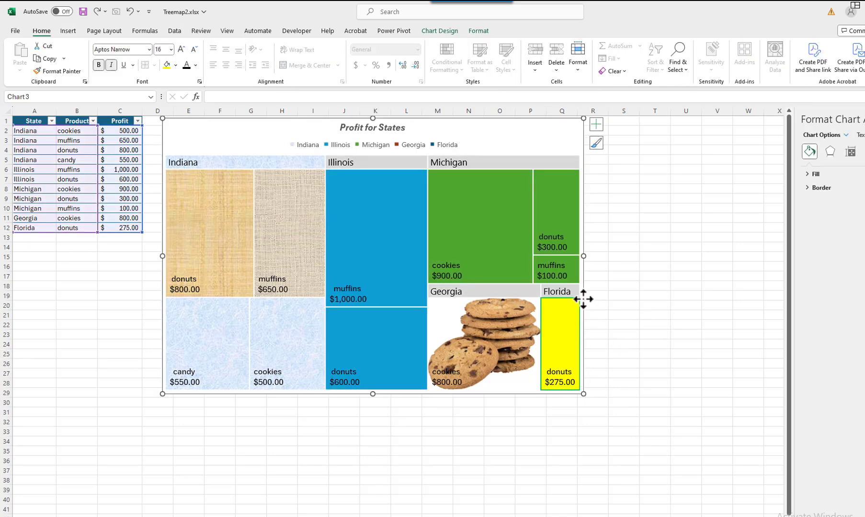
mouse_move(450, 44)
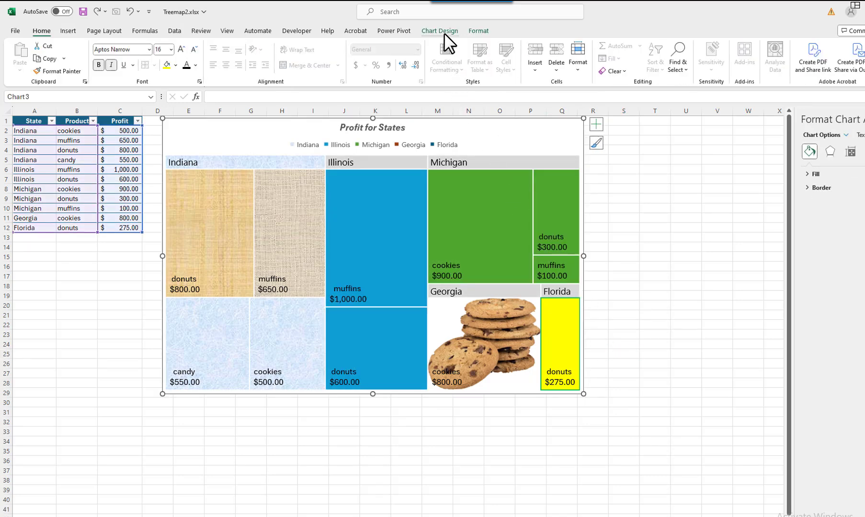
Apply a different Chart Design style with hatched tiles and an all-caps title.
left_click(439, 30)
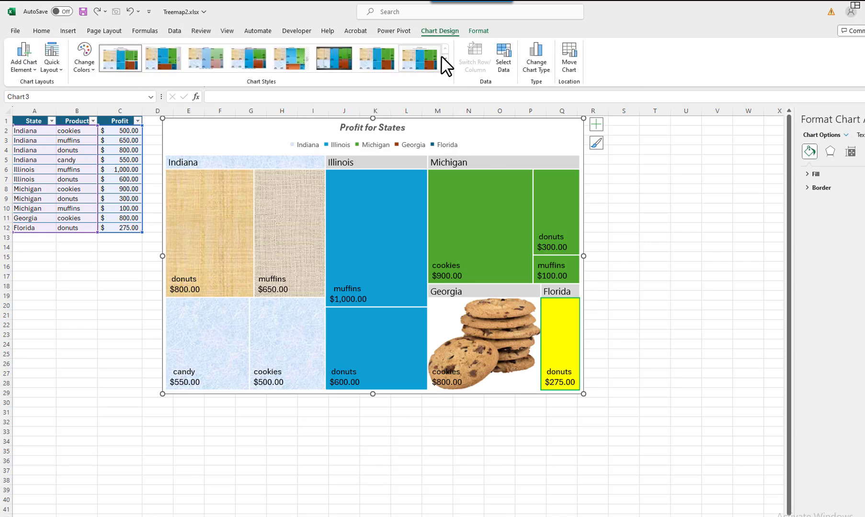
left_click(443, 50)
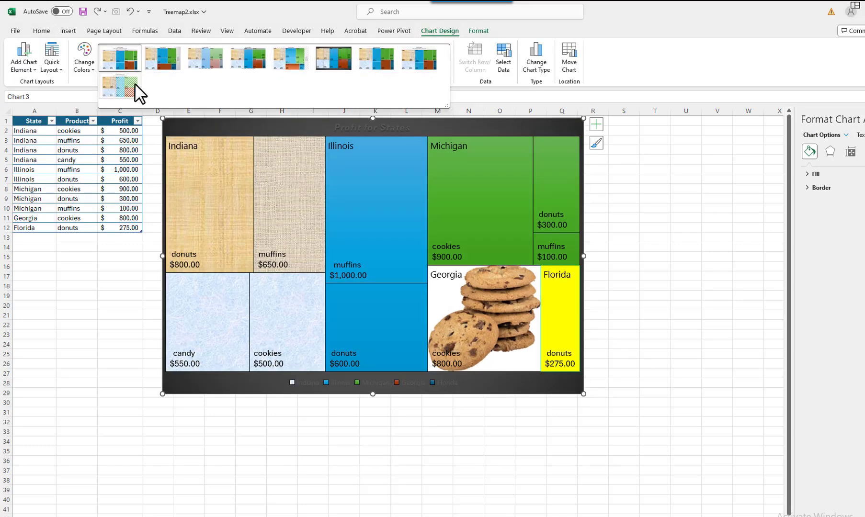
left_click(120, 86)
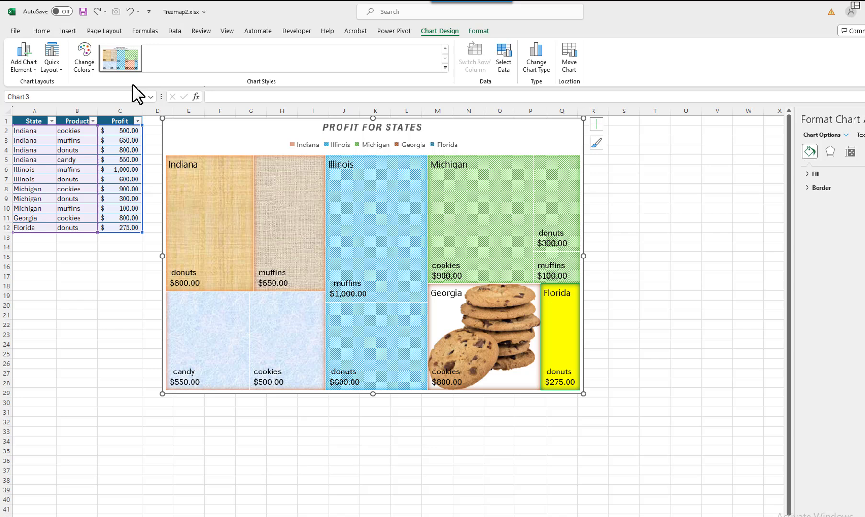
mouse_move(144, 98)
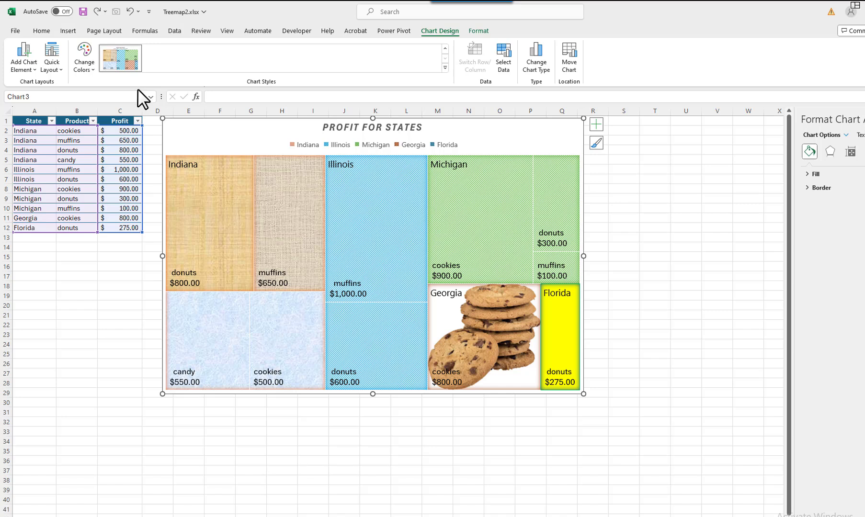
Bring up the outline weight choices for the treemap's tile series.
right_click(270, 219)
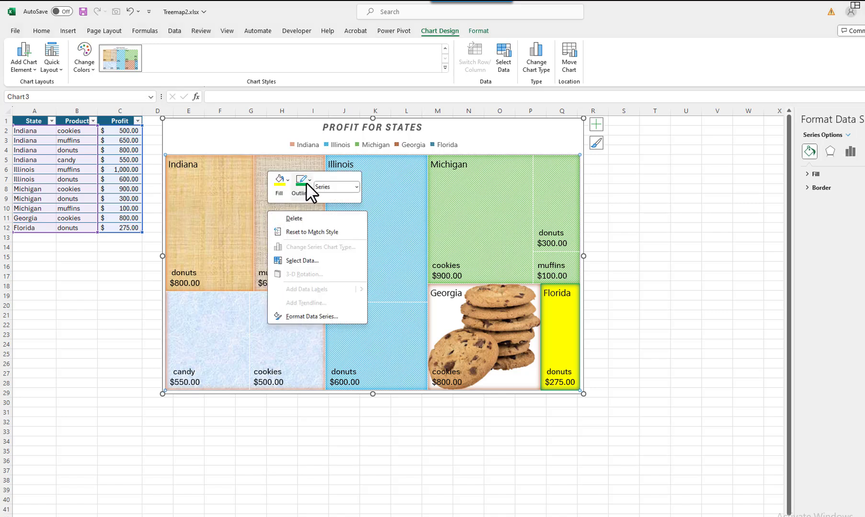
left_click(302, 180)
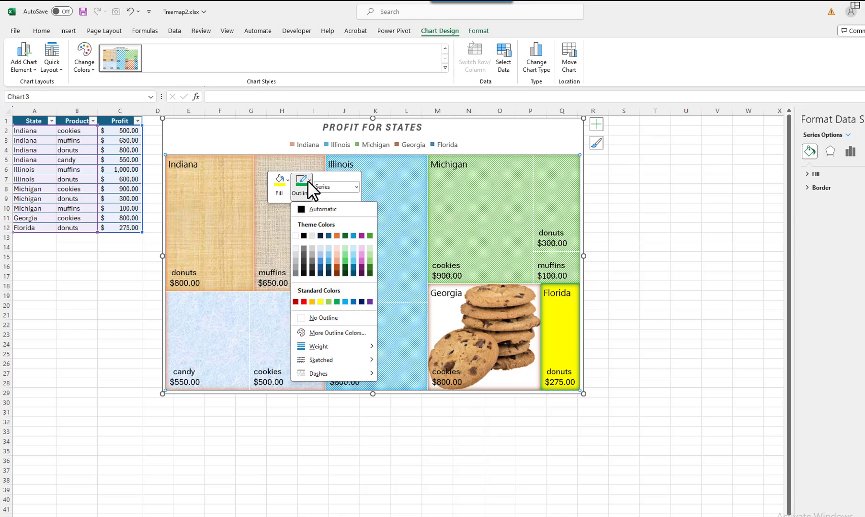
left_click(319, 346)
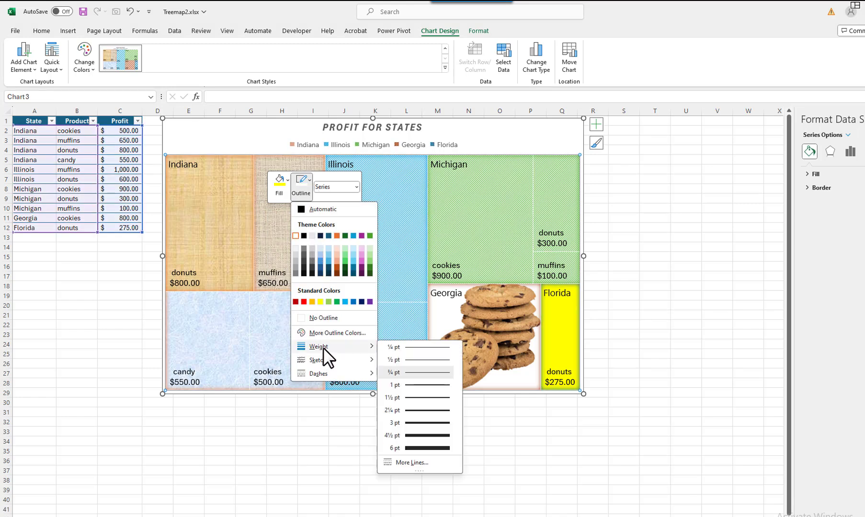
mouse_move(323, 355)
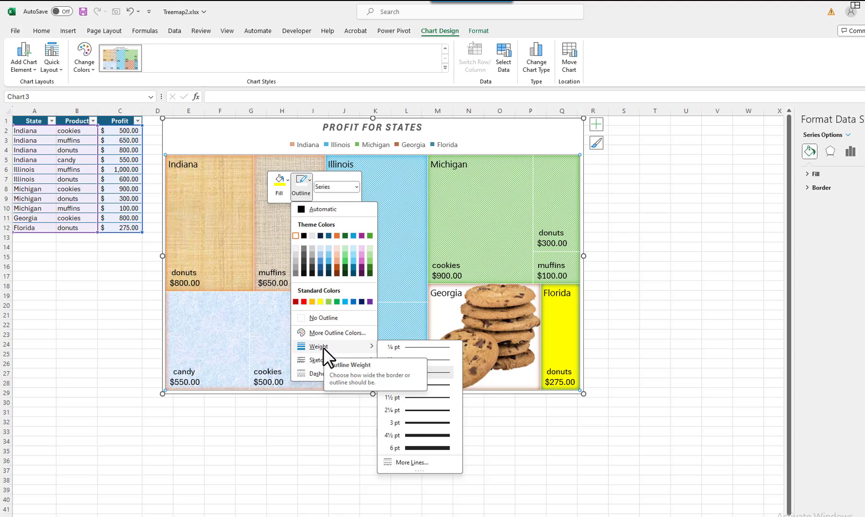
mouse_move(414, 409)
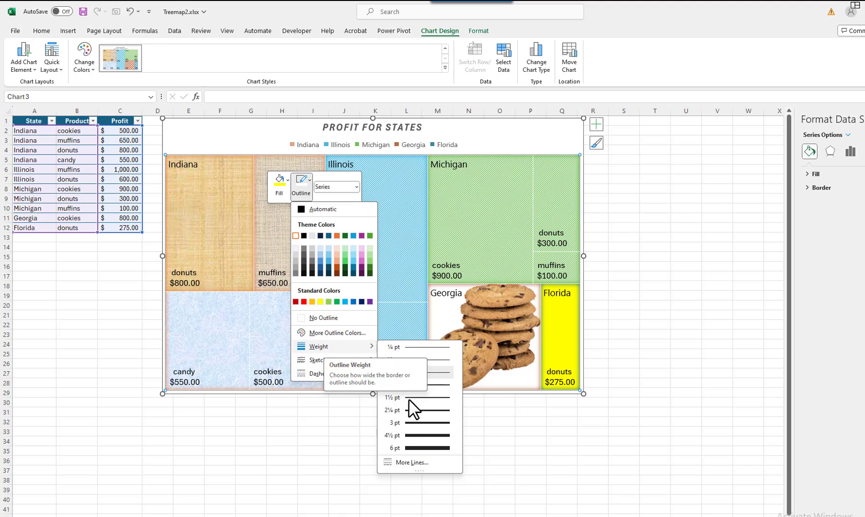